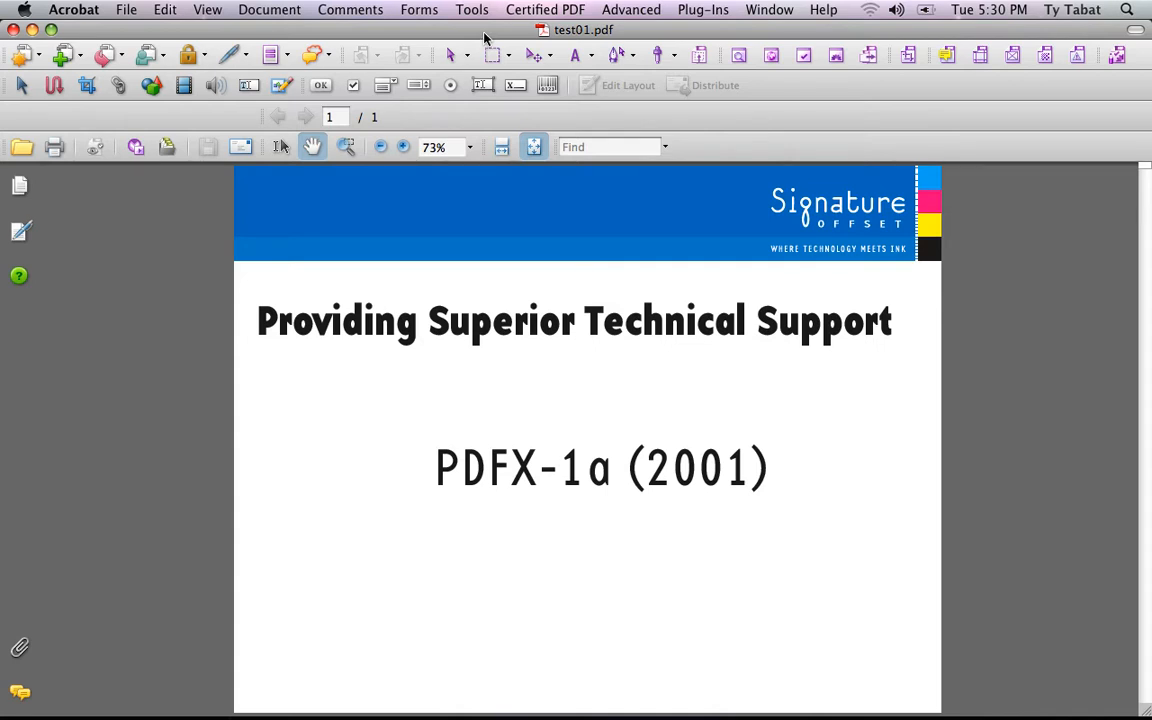
Launch Preflight from the Advanced menu on test01.pdf and nudge the palette up-left.
left_click(632, 8)
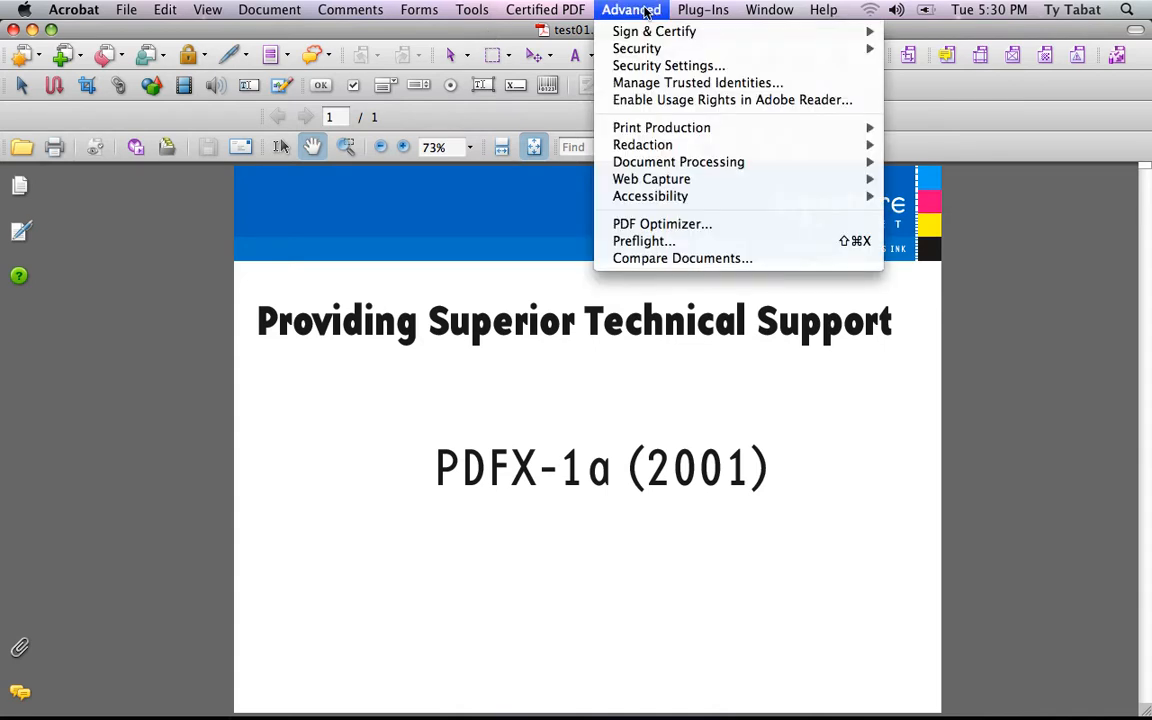
mouse_move(644, 240)
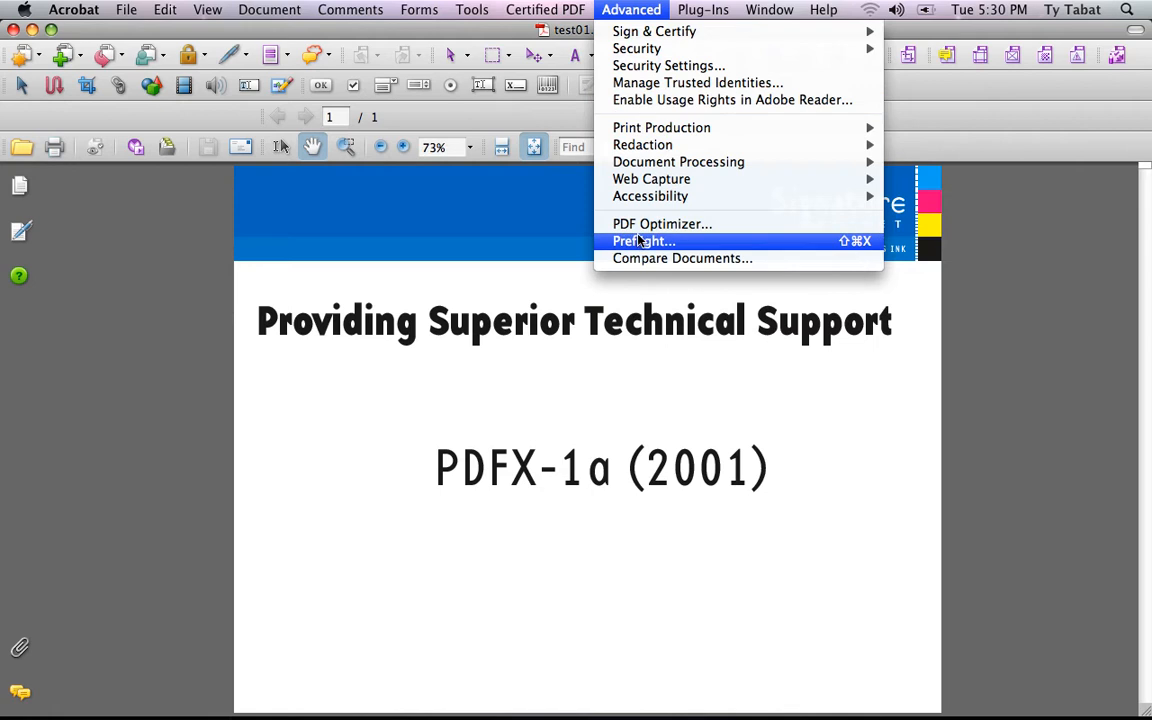
left_click(644, 240)
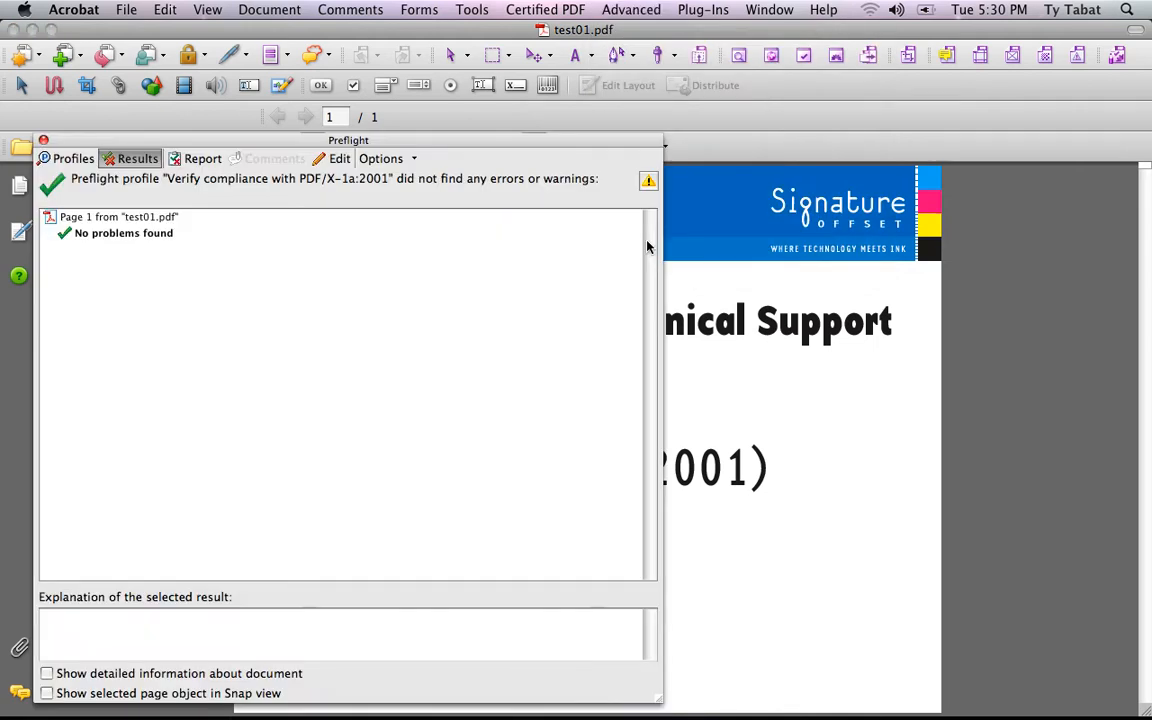
left_click_drag(348, 140, 340, 114)
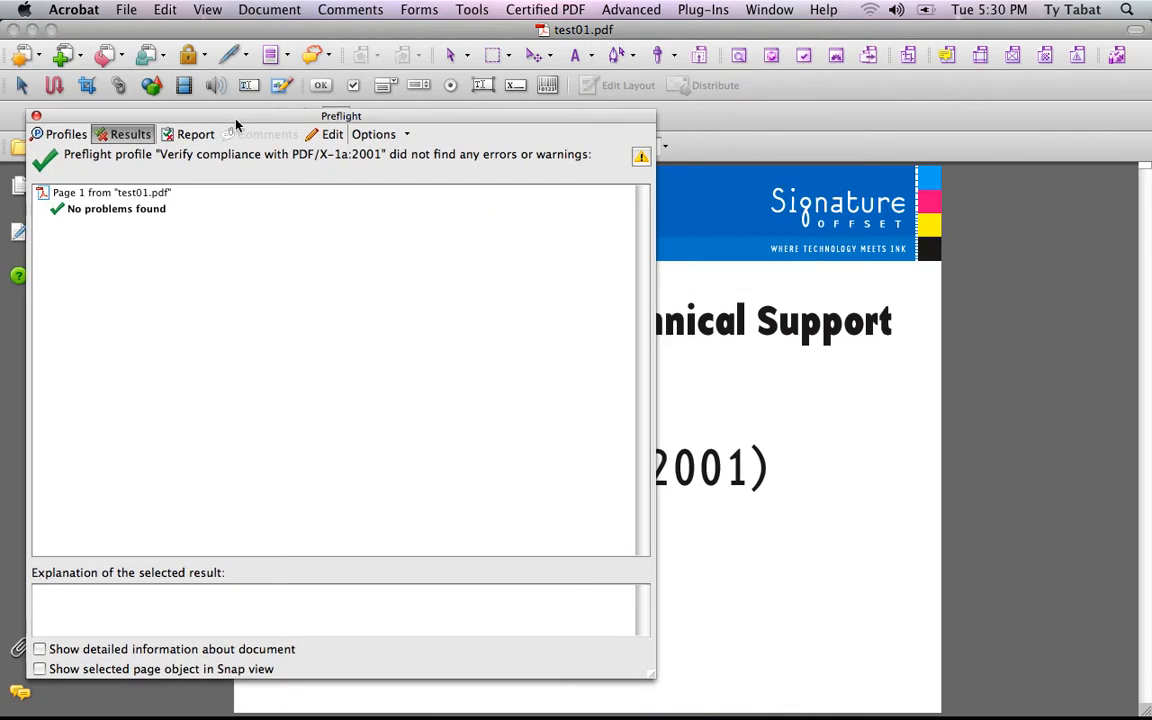
In the Profiles list, select 'Verify compliance with PDF/X-1a:2001' under PDF/X compliance.
left_click(66, 134)
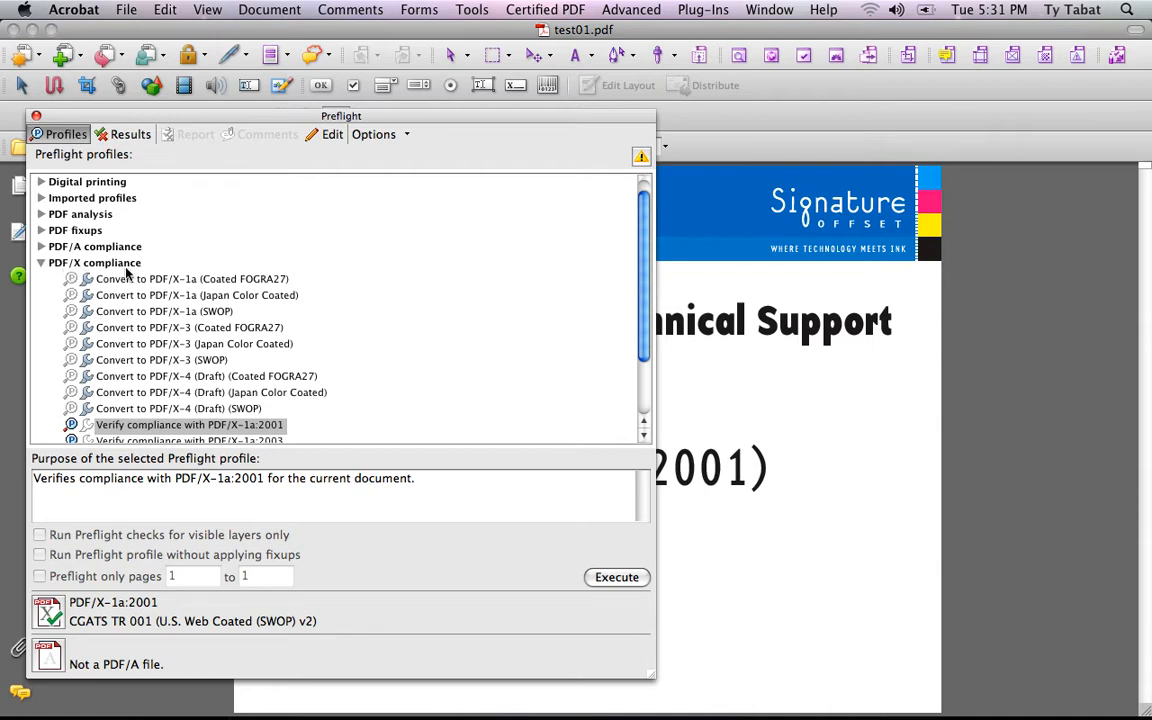
left_click(188, 424)
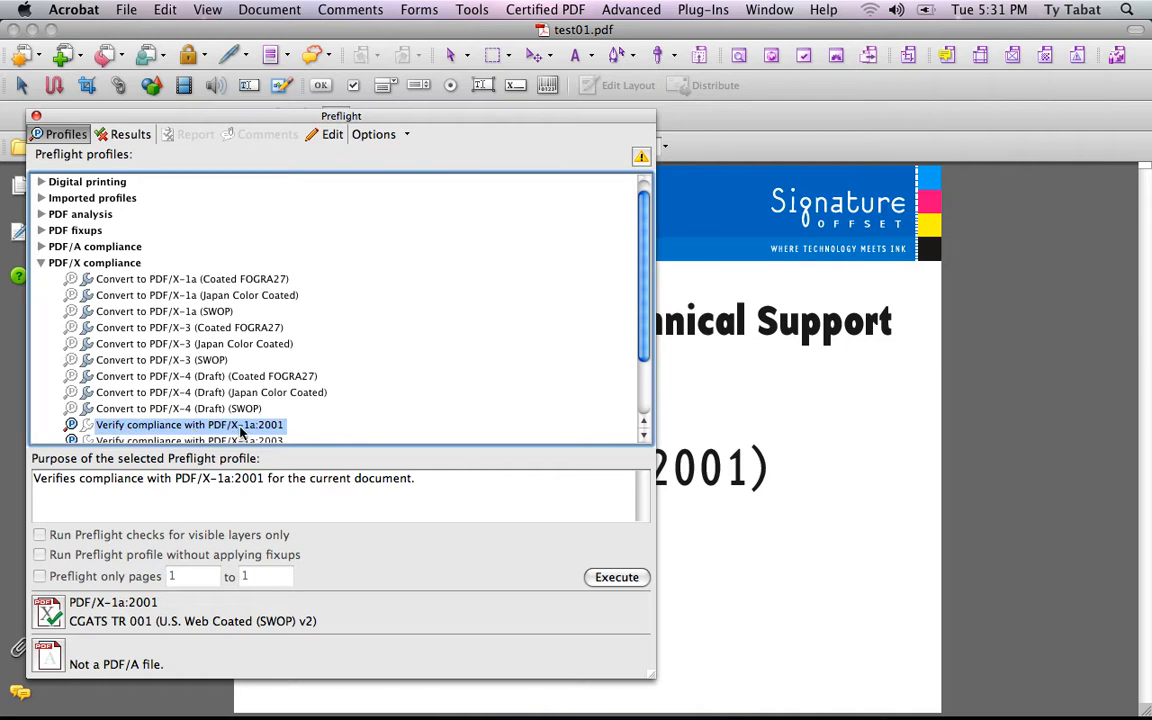
mouse_move(276, 432)
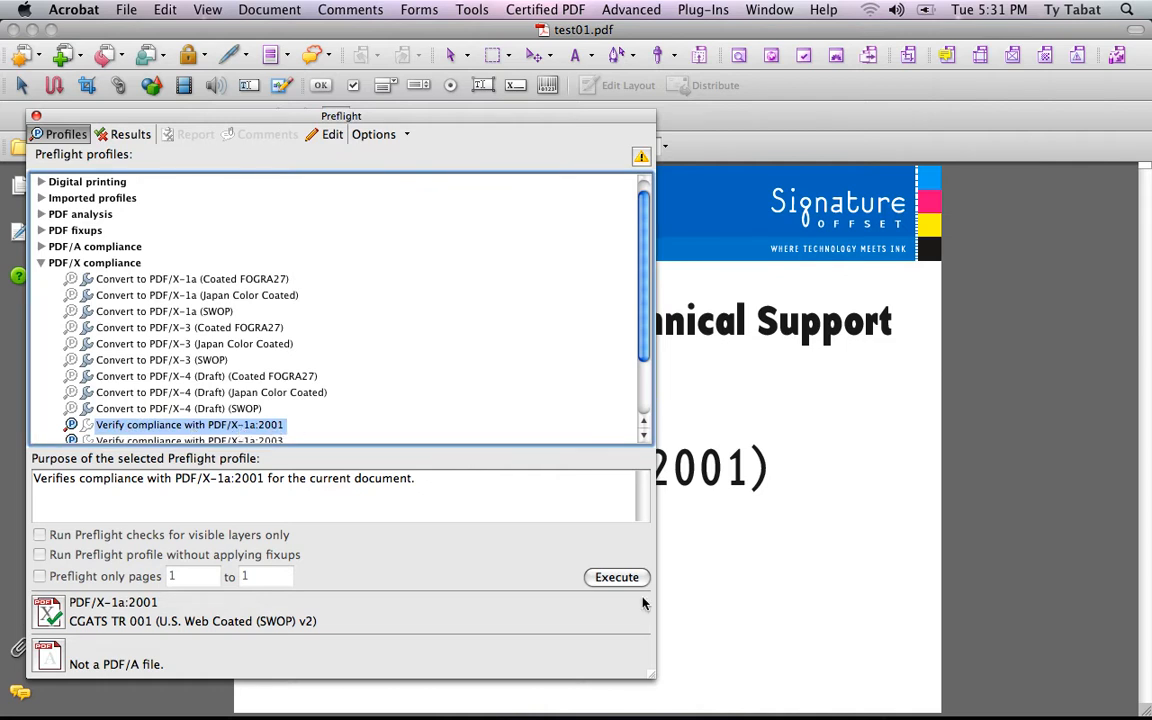
Execute the PDF/X-1a:2001 profile so Results report 'No problems found' on page 1.
left_click(616, 576)
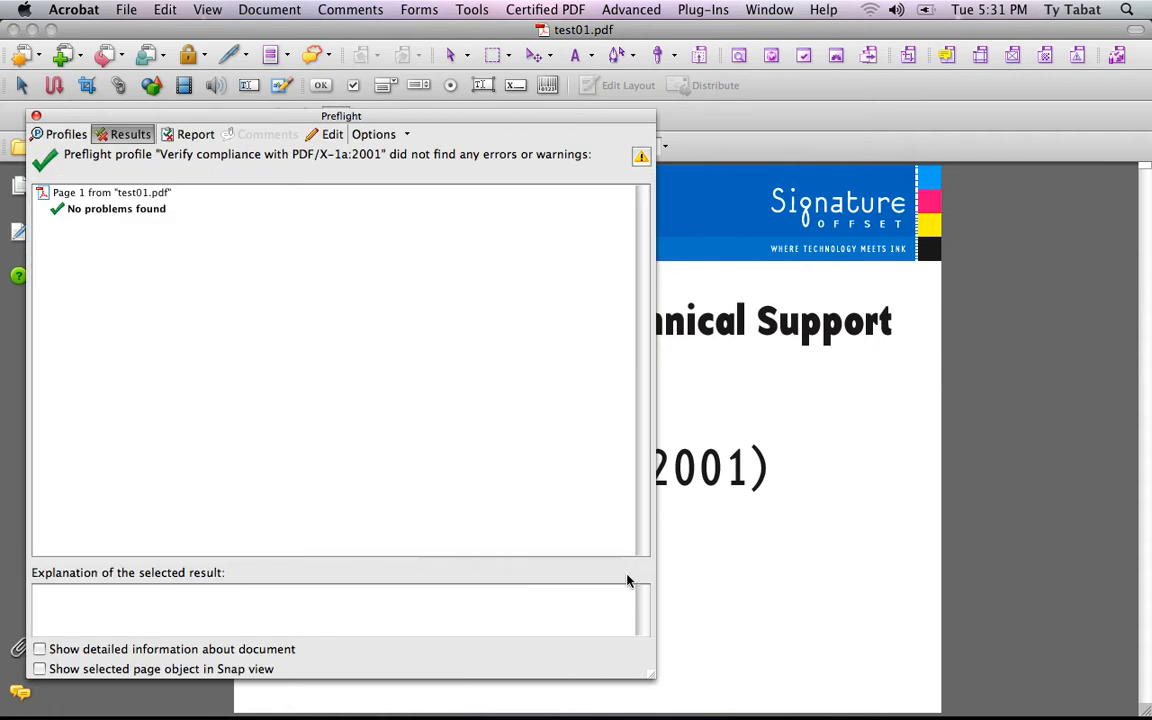
mouse_move(80, 216)
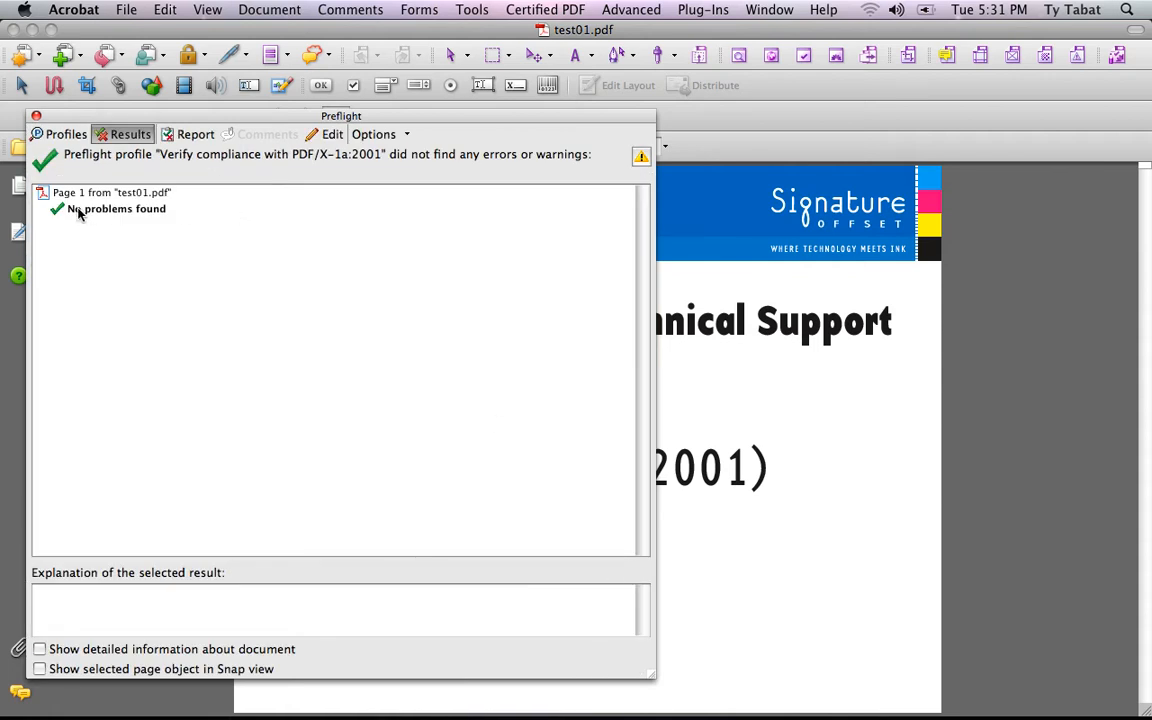
mouse_move(236, 228)
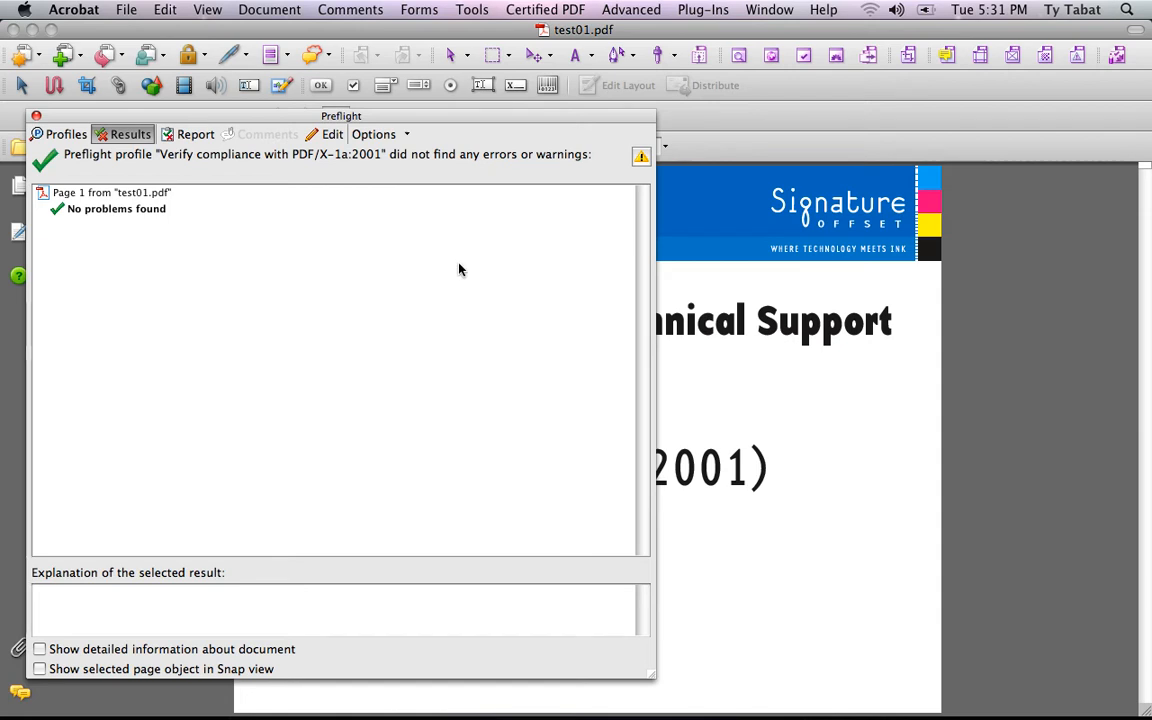
mouse_move(564, 248)
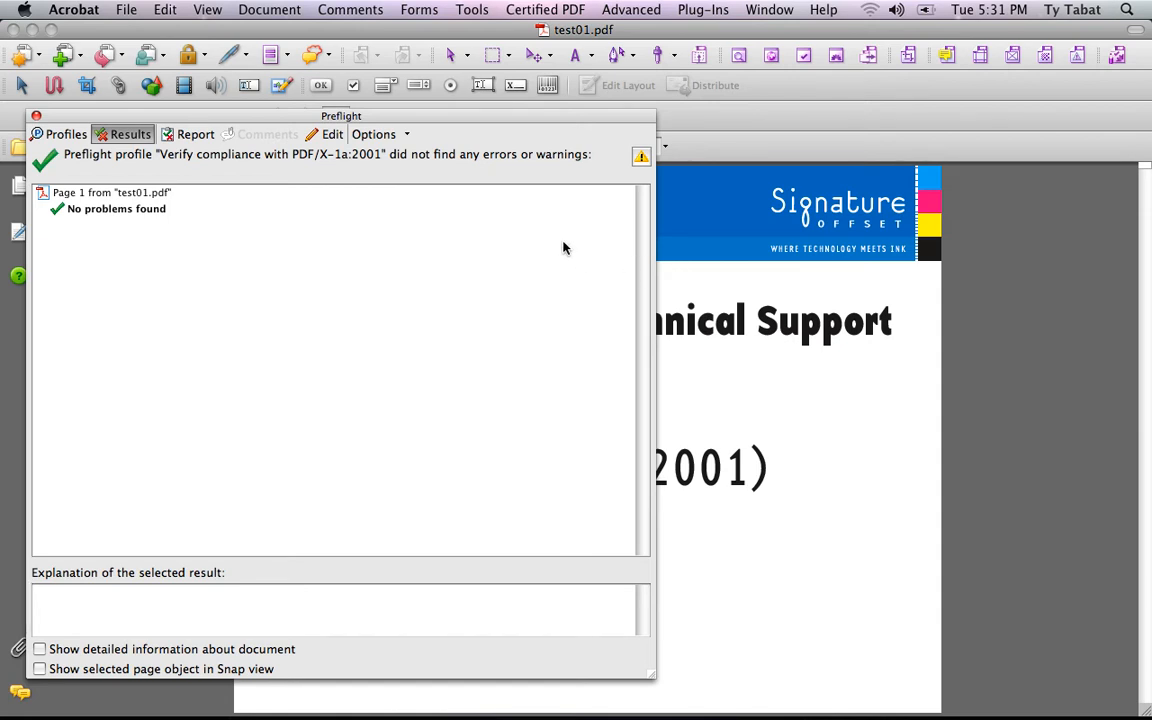
mouse_move(424, 218)
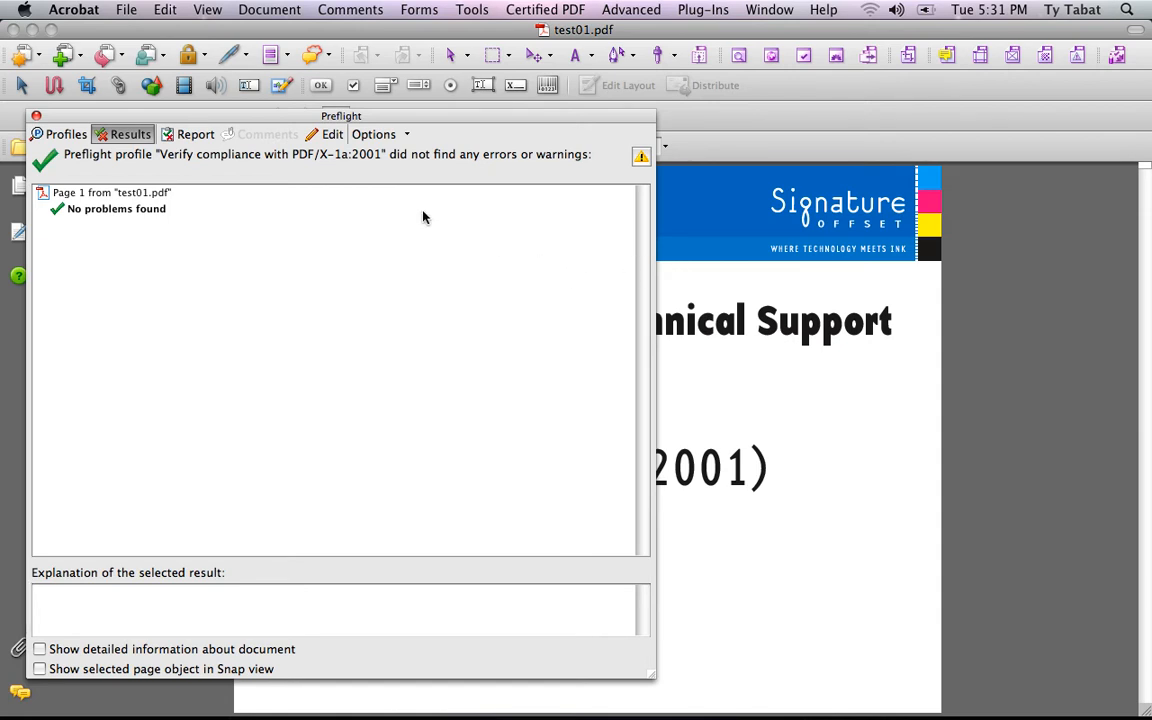